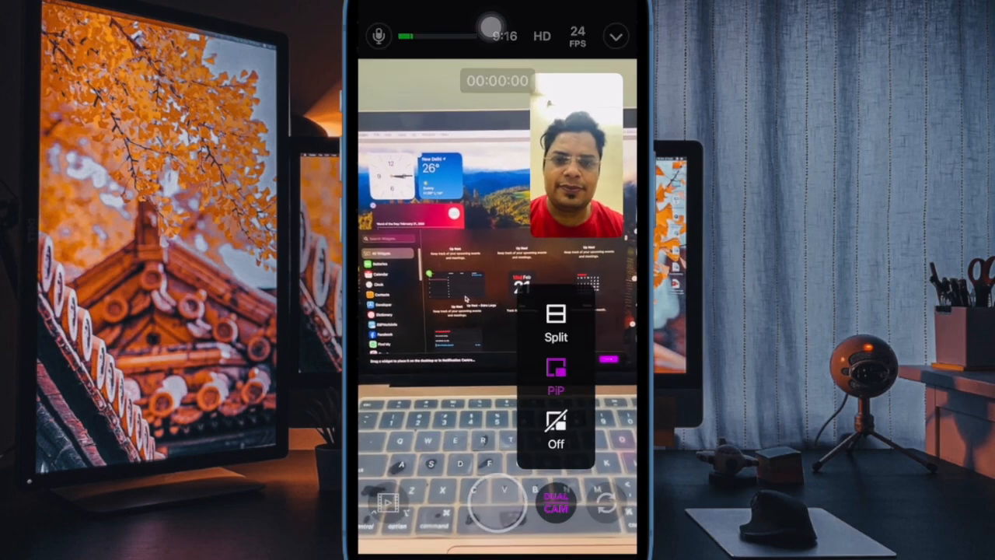
# - Switch the dual-camera layout to Split, then to picture-in-picture
pyautogui.click(555, 319)
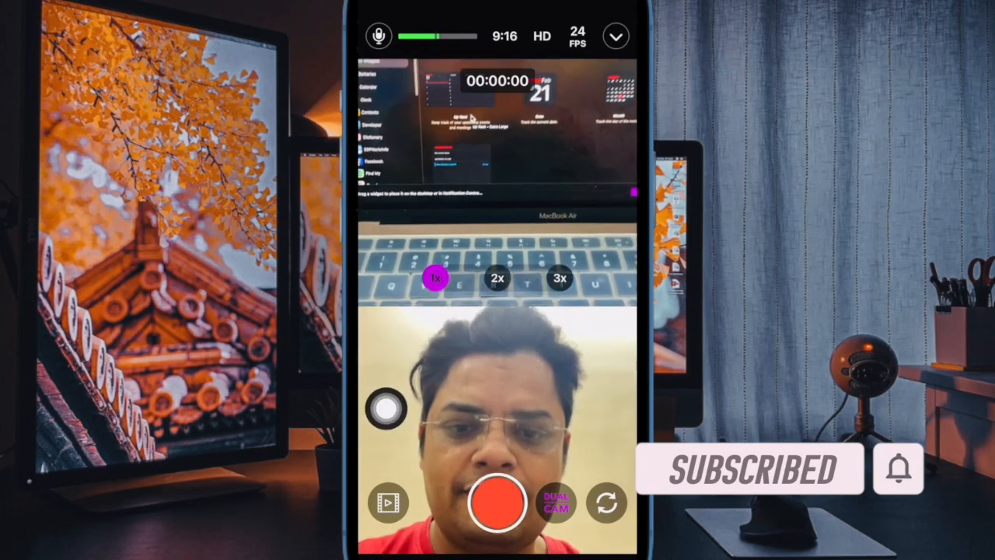
pyautogui.click(555, 502)
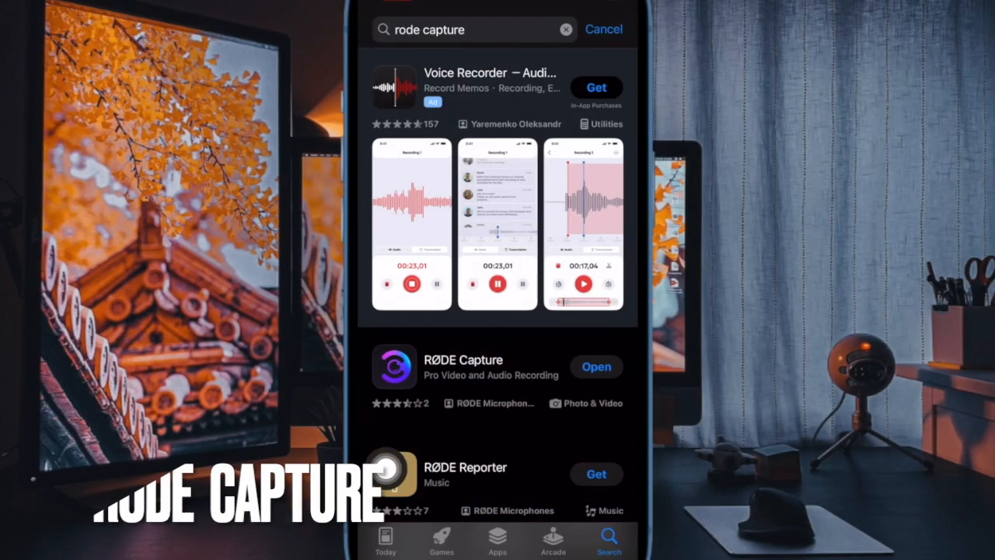
# - Launch RØDE Capture from the App Store search results
pyautogui.click(464, 367)
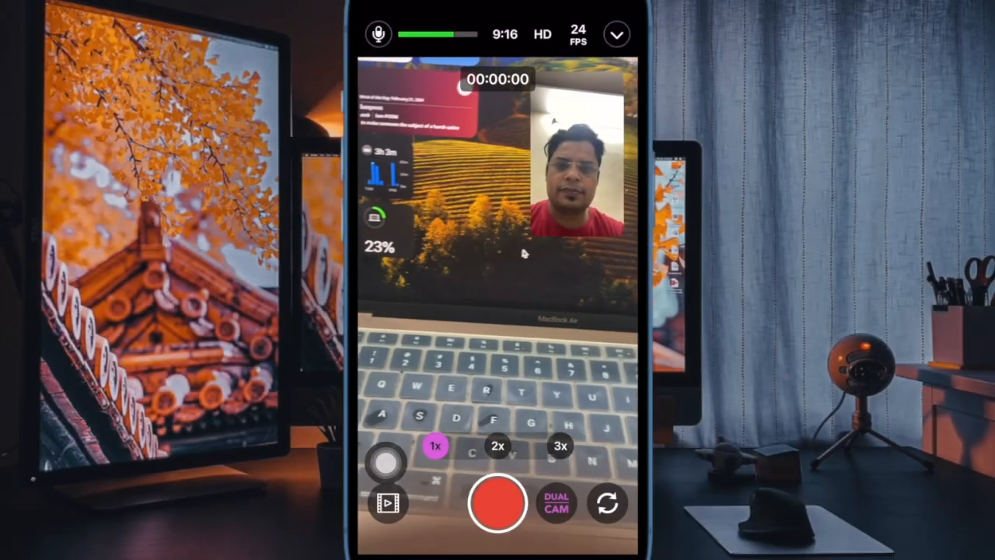
pyautogui.click(557, 504)
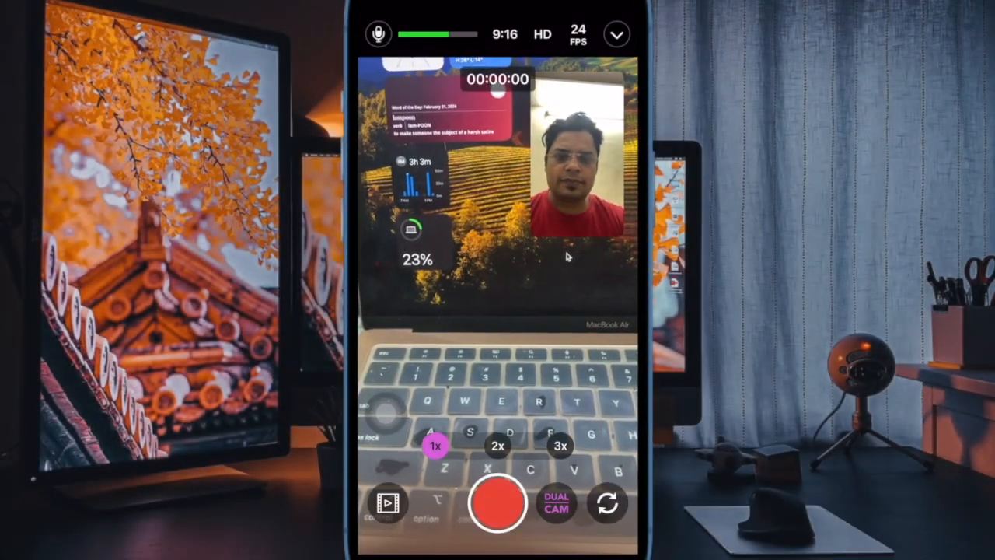
pyautogui.click(557, 503)
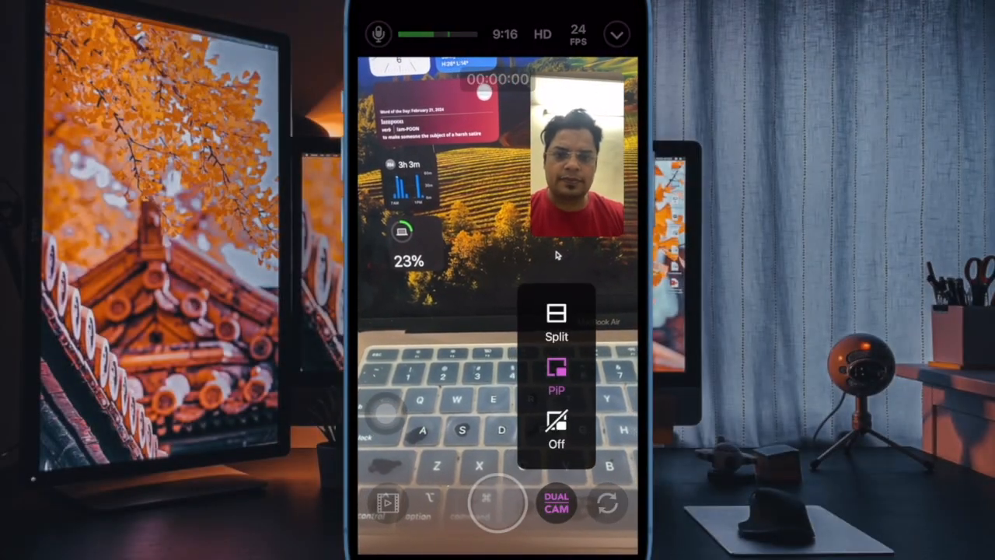
pyautogui.click(556, 319)
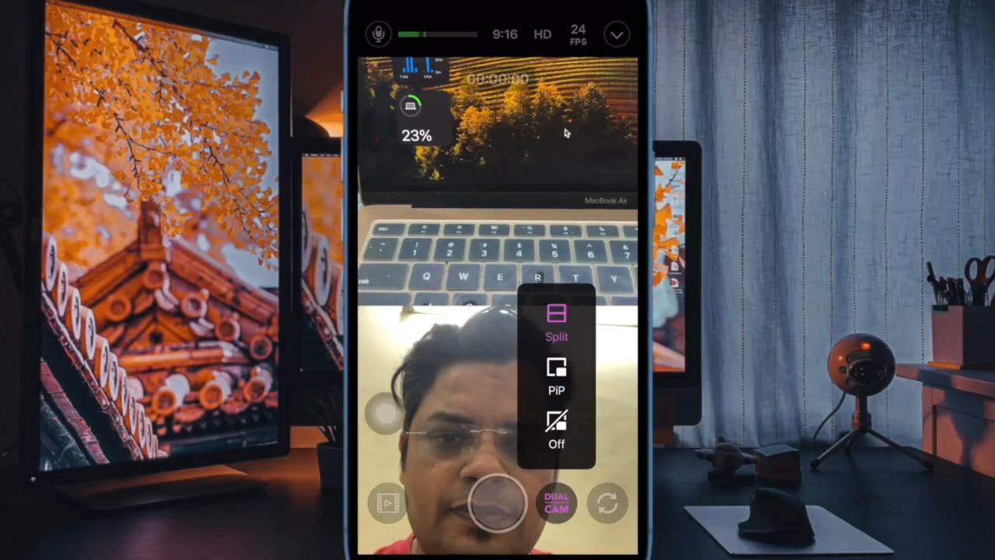
pyautogui.click(556, 378)
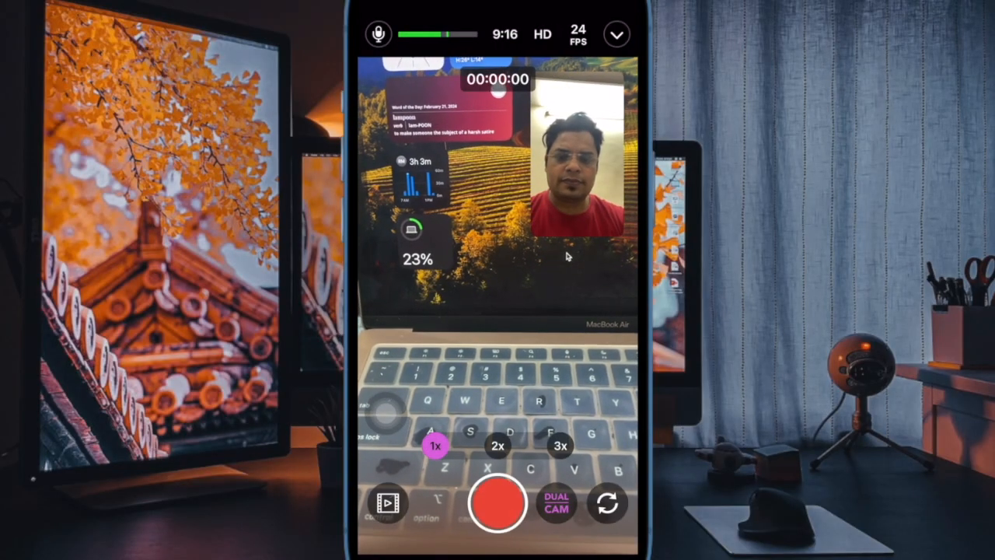
pyautogui.click(555, 504)
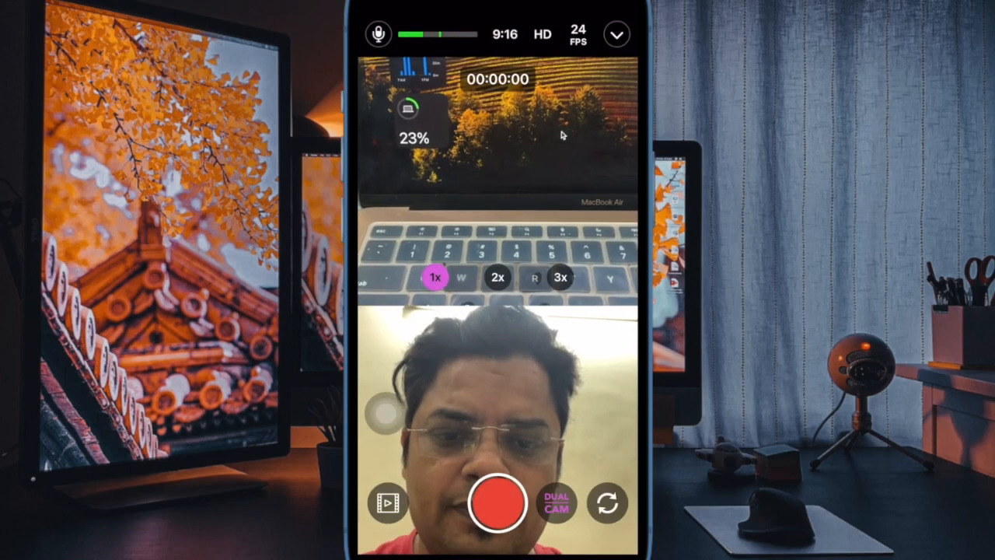
pyautogui.click(497, 501)
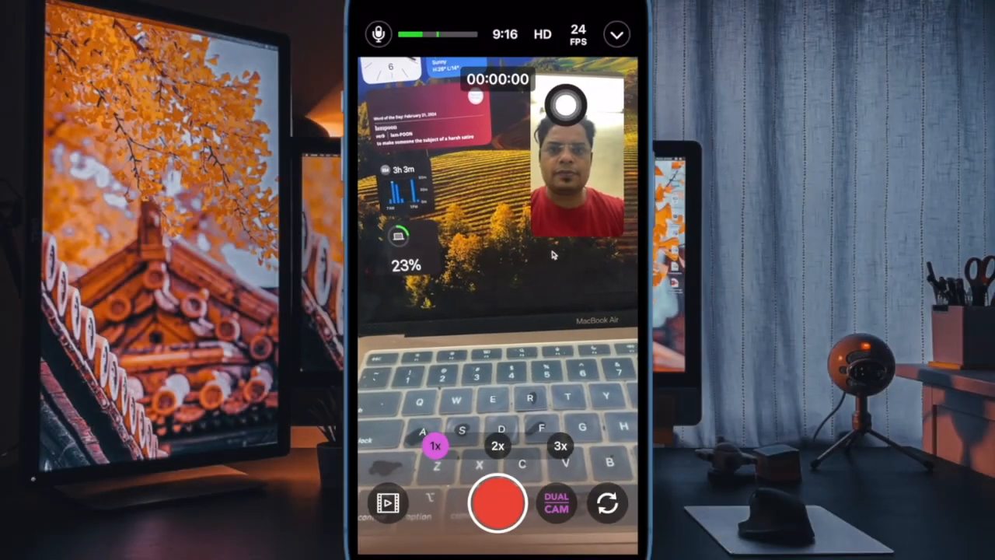
# - Set the Video output to Combine in the top camera settings
pyautogui.click(616, 34)
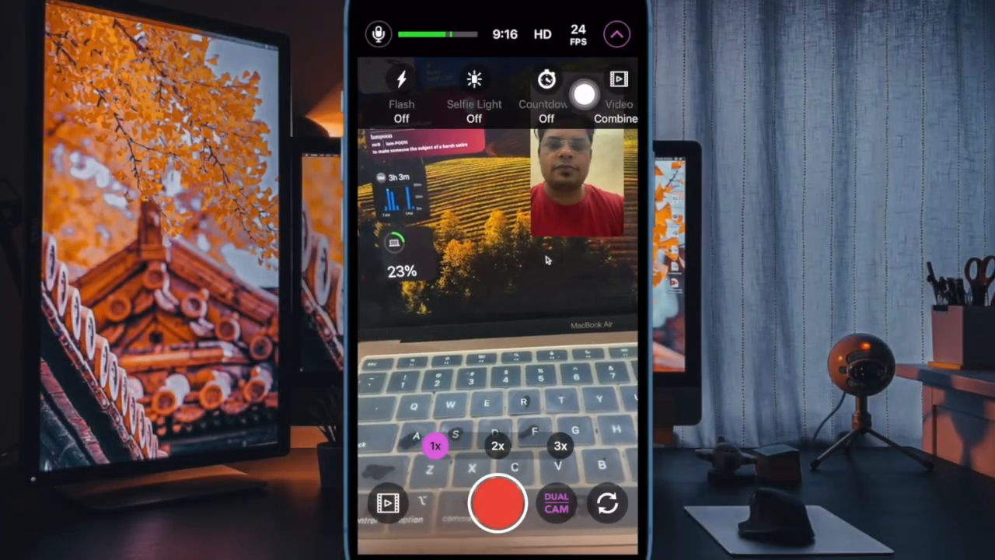
pyautogui.click(619, 86)
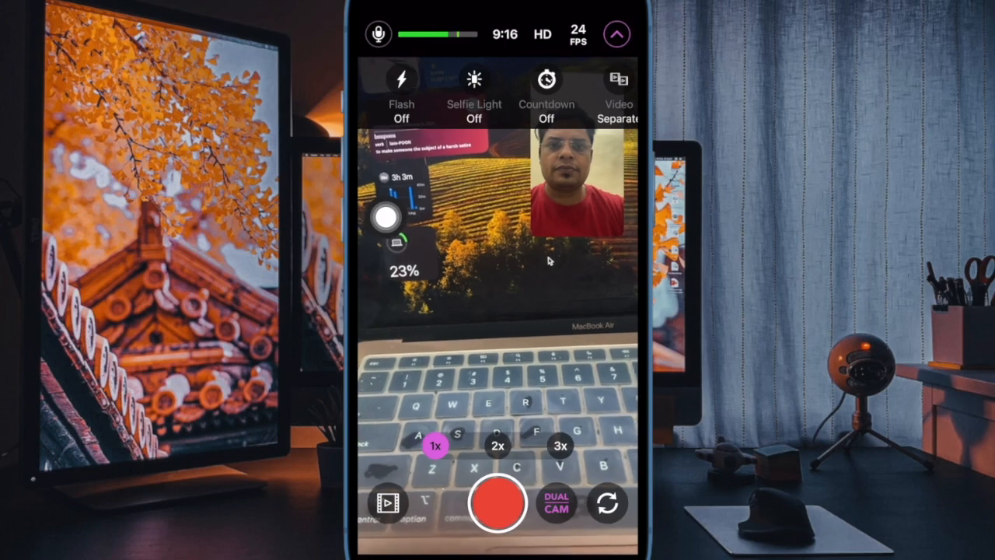
pyautogui.click(618, 88)
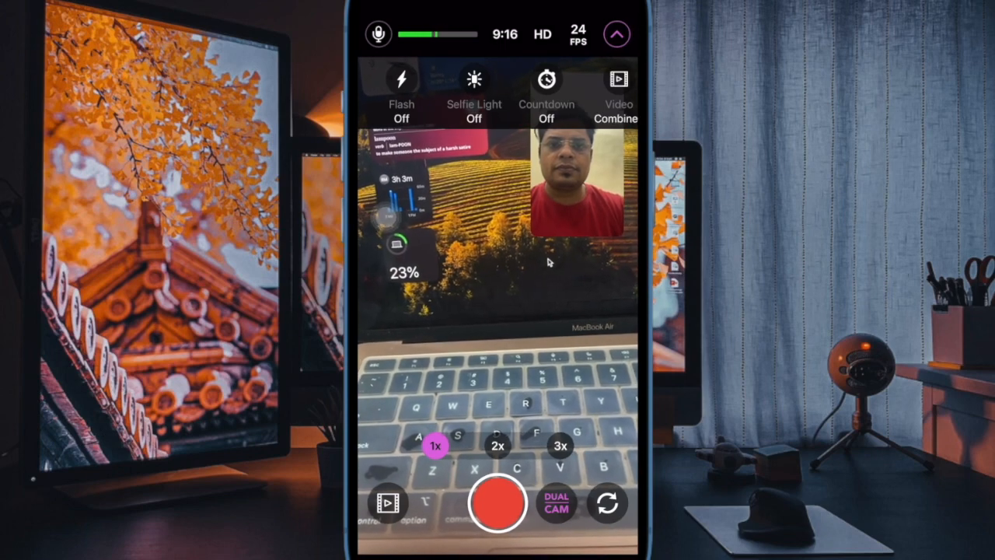
pyautogui.click(619, 93)
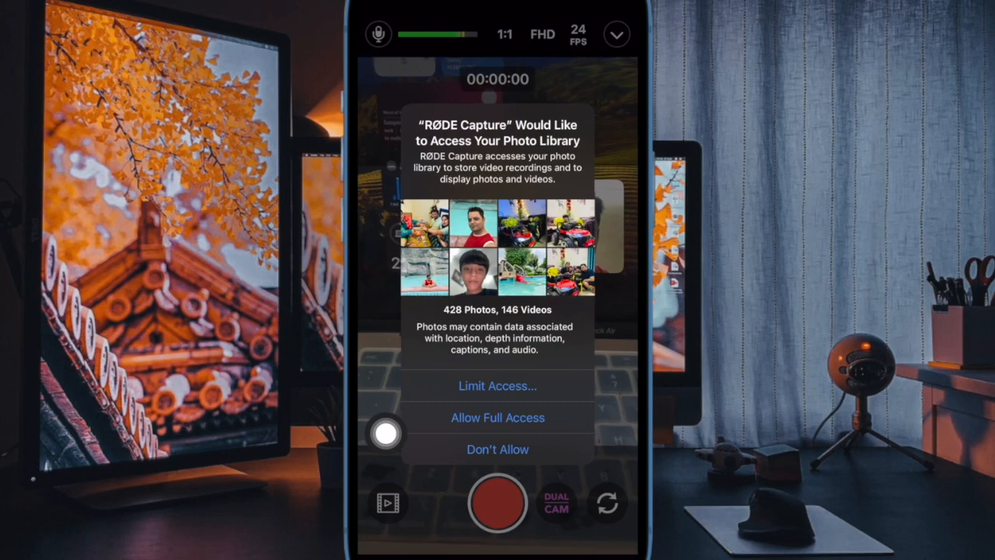
# - Begin recording and allow photo library access so the PIP capture proceeds
pyautogui.click(498, 417)
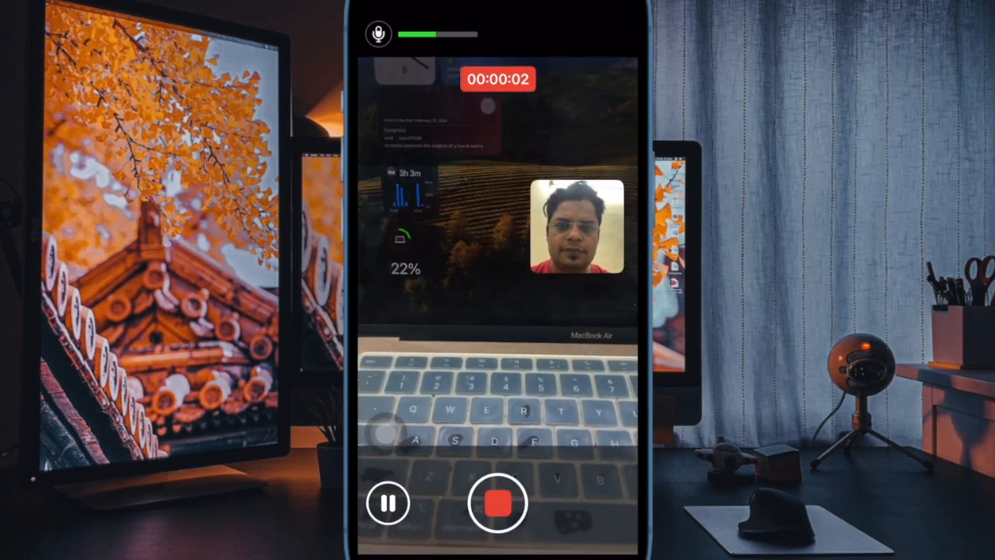